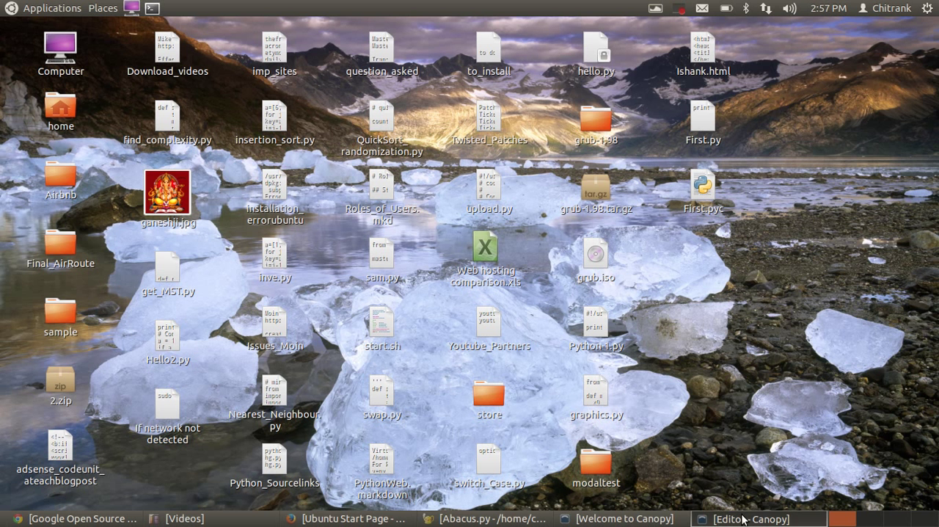
Start an empty file and write print "Chitrank Dixit" on its first line
click(748, 520)
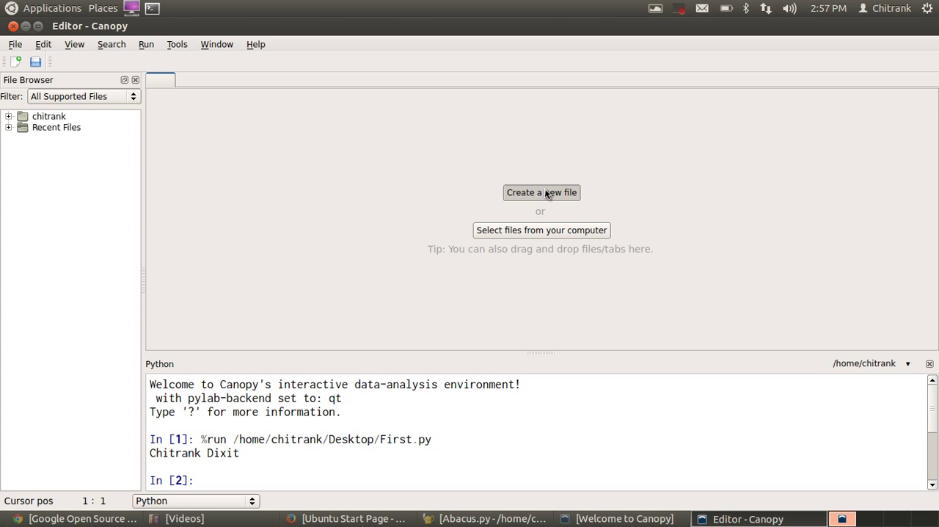
click(542, 192)
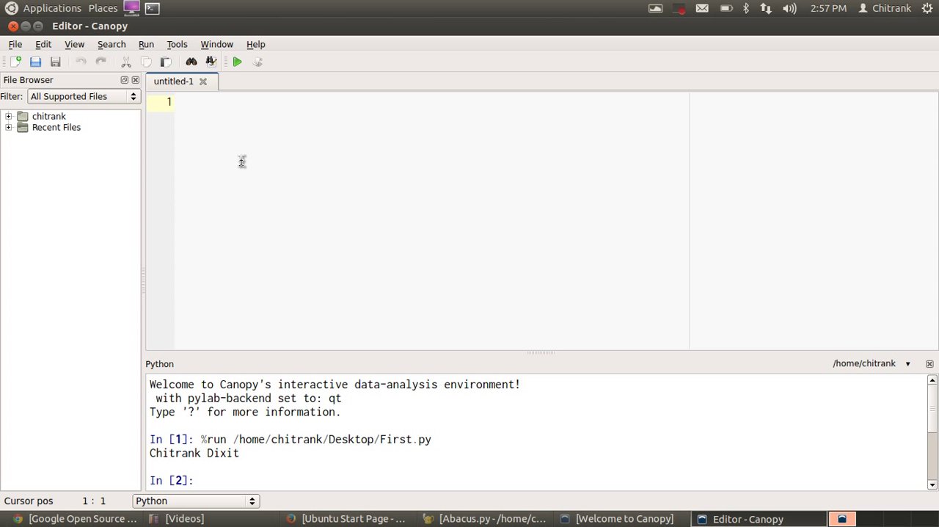
text(p)
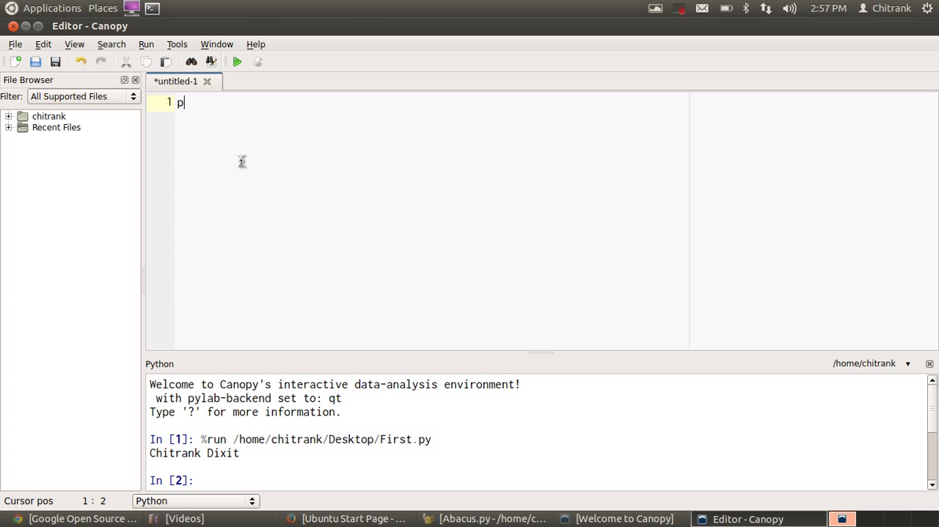
text(rint ")
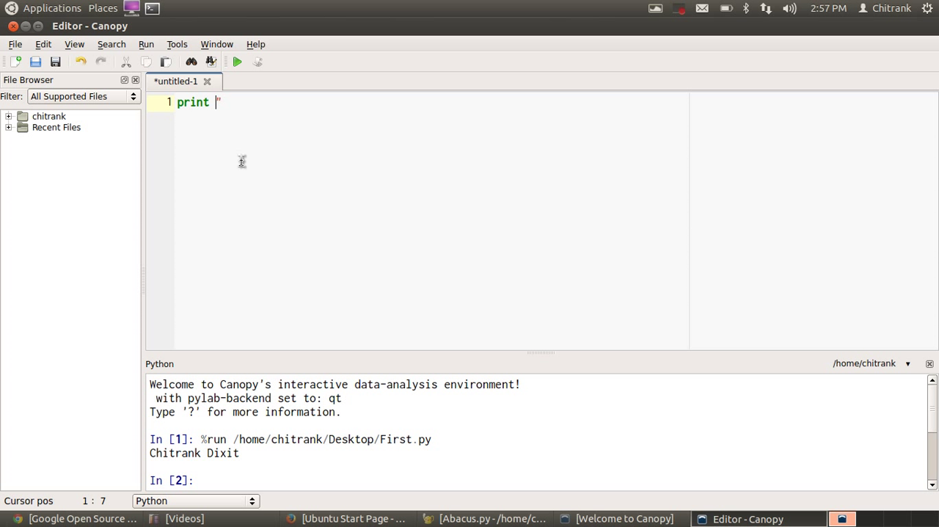
text(Chitr)
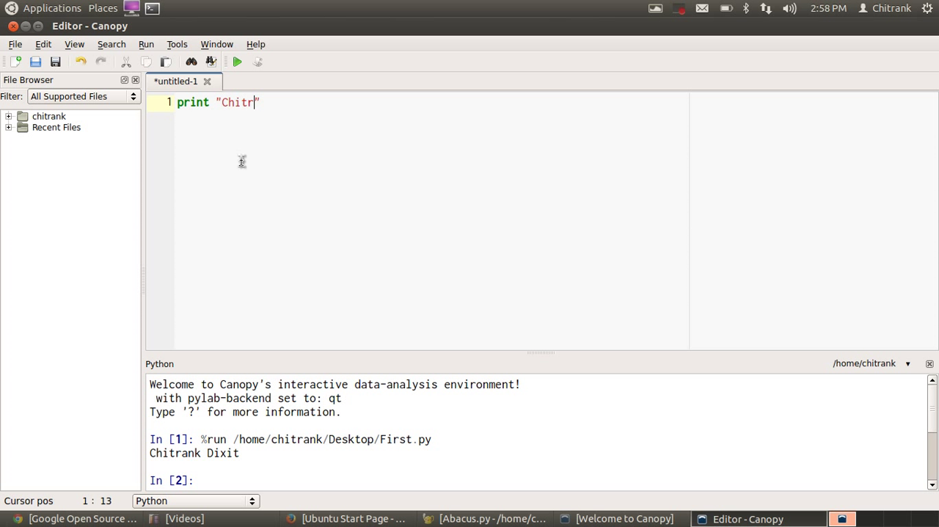
text(ank Dixit)
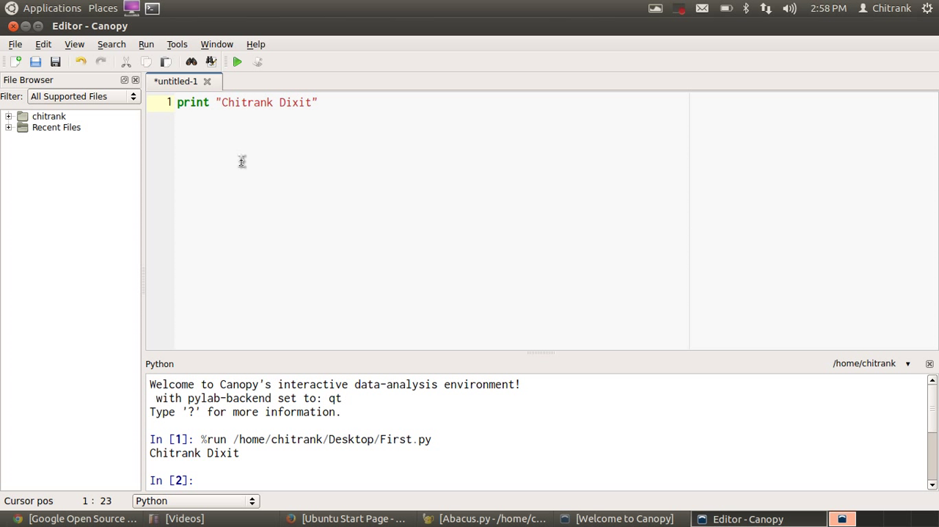
mouse_move(243, 161)
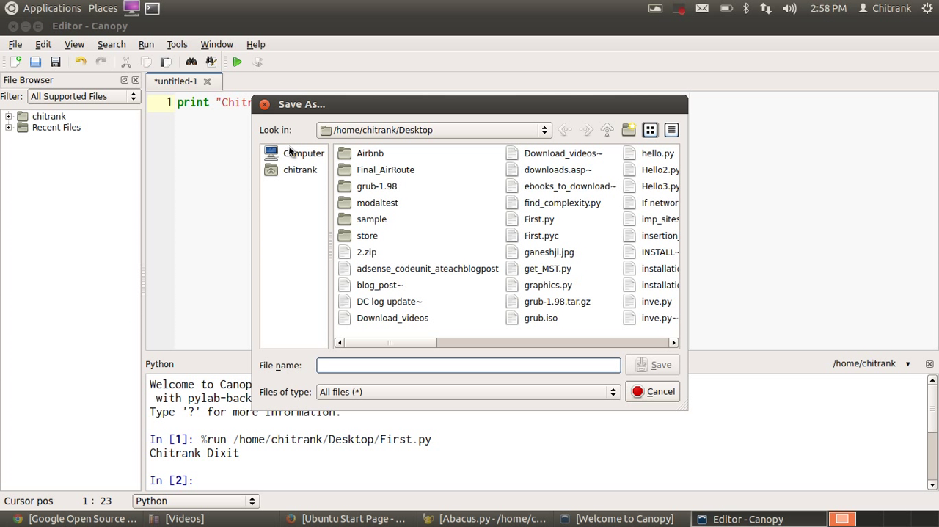
mouse_move(290, 173)
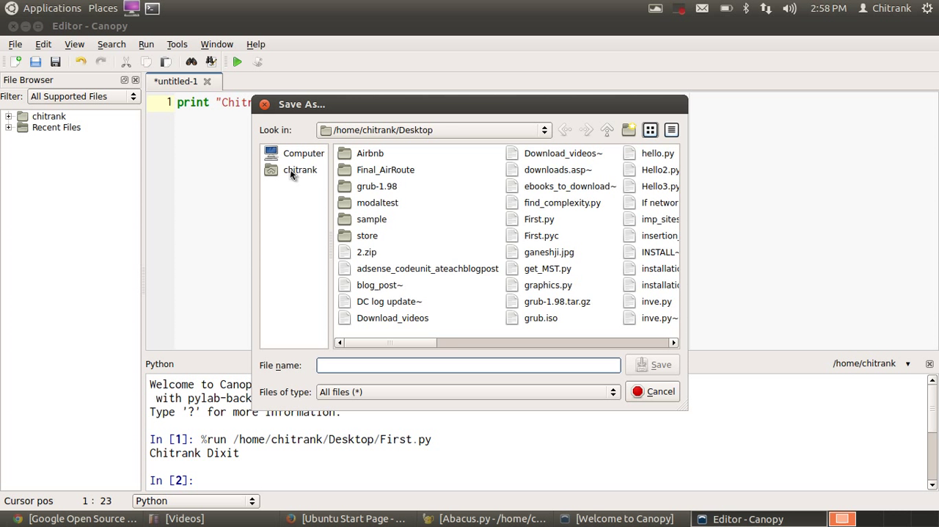
mouse_move(370, 207)
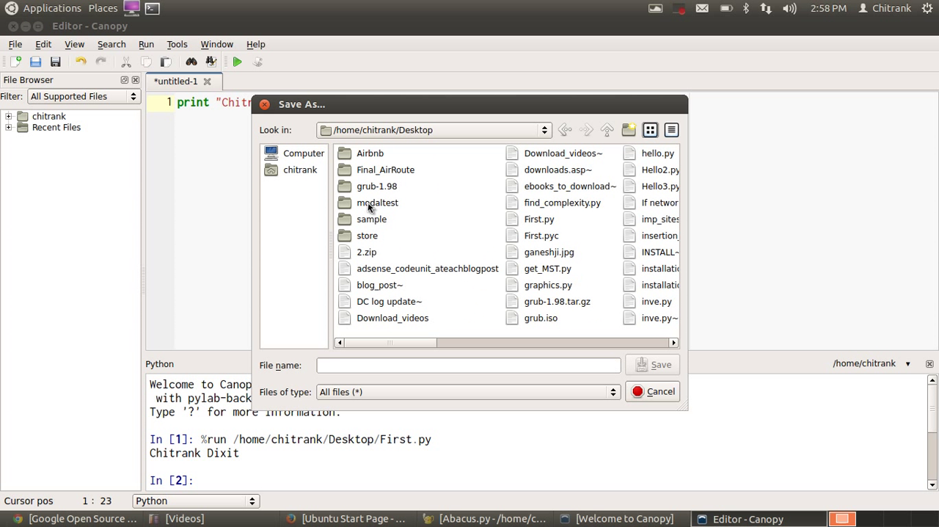
Name the script First_python.py and save it to the Desktop
text(First_p)
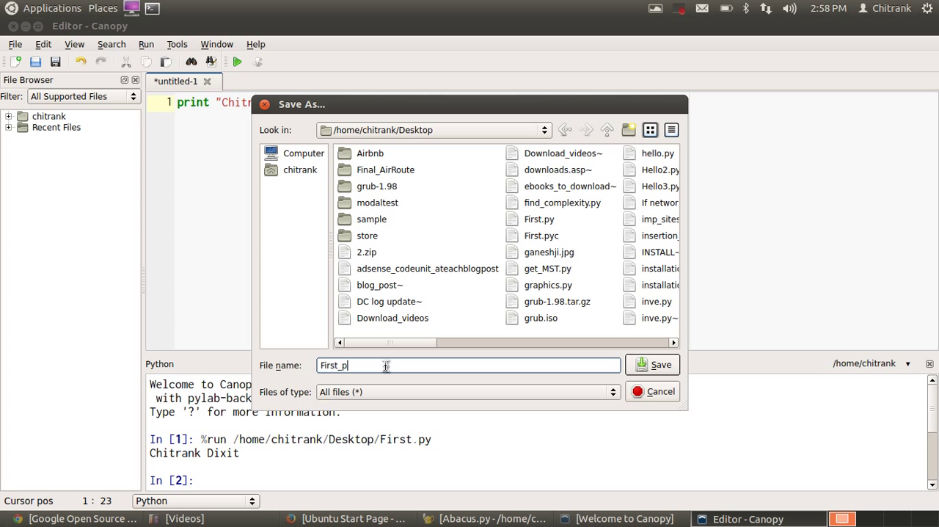
text(ython)
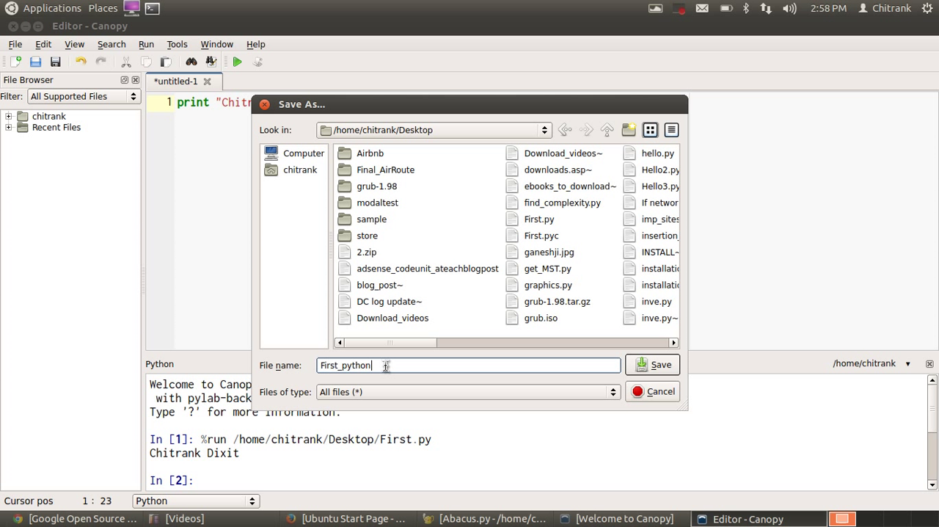
text(.py)
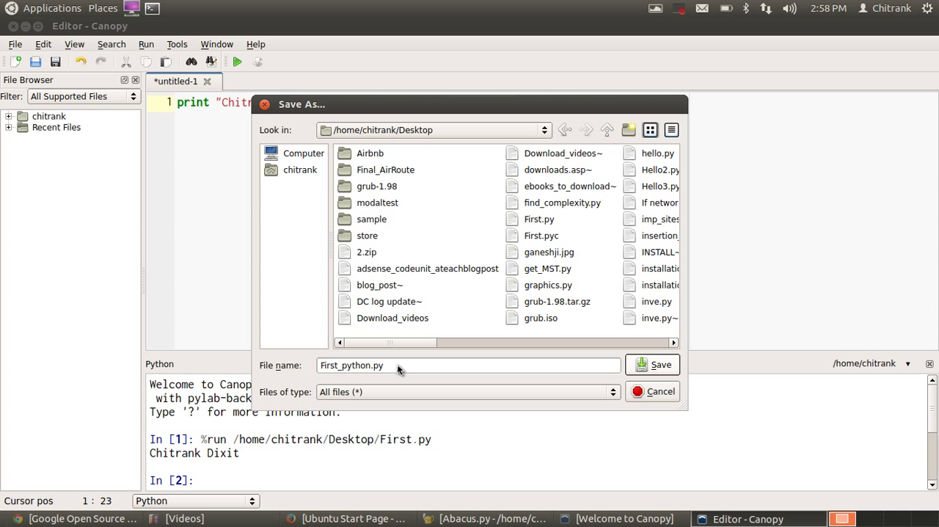
click(651, 364)
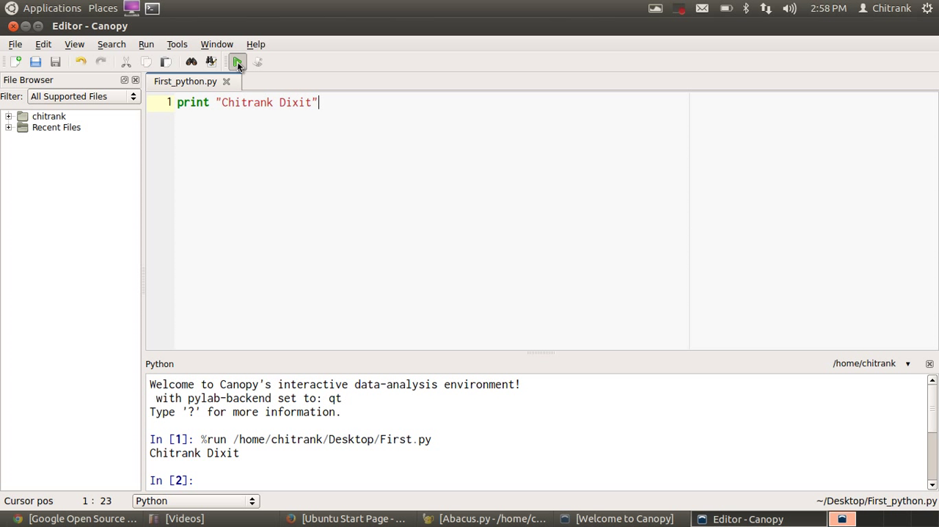
Run First_python.py so "Chitrank Dixit" prints in the Python console
click(237, 61)
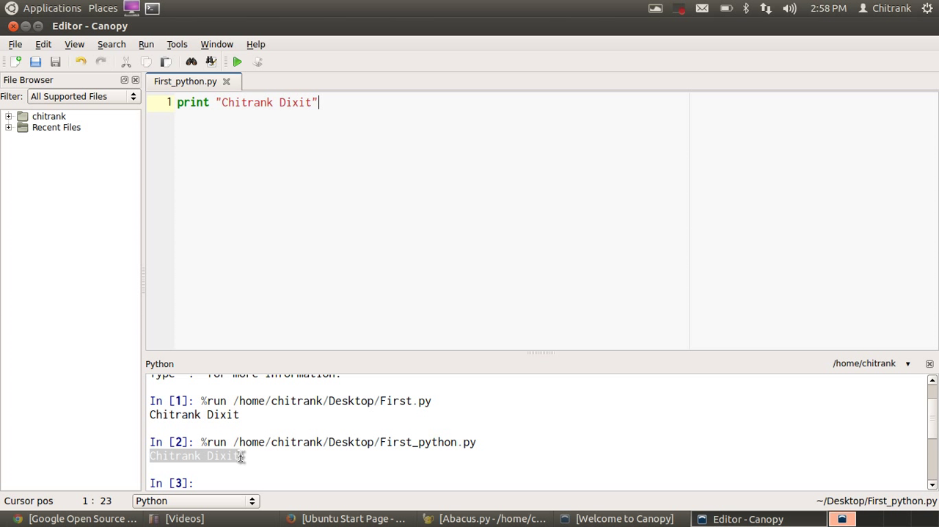
mouse_move(242, 449)
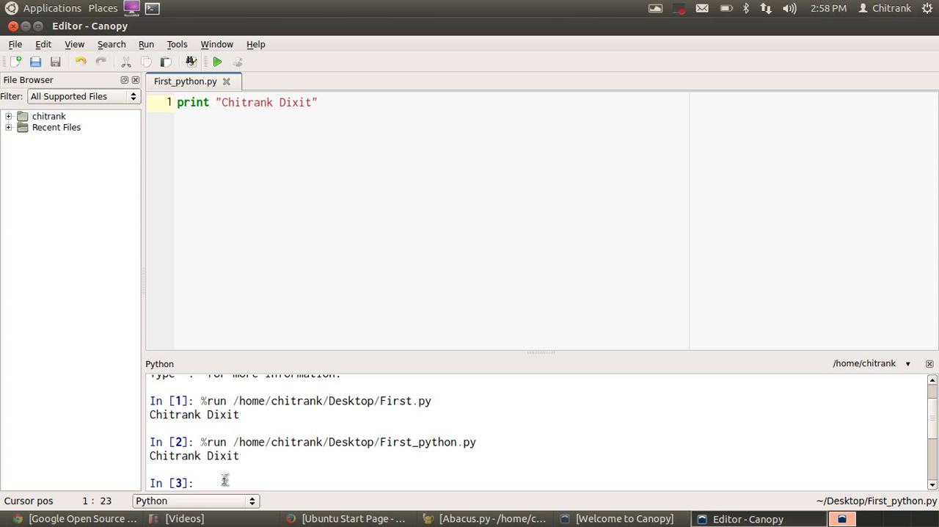
mouse_move(343, 478)
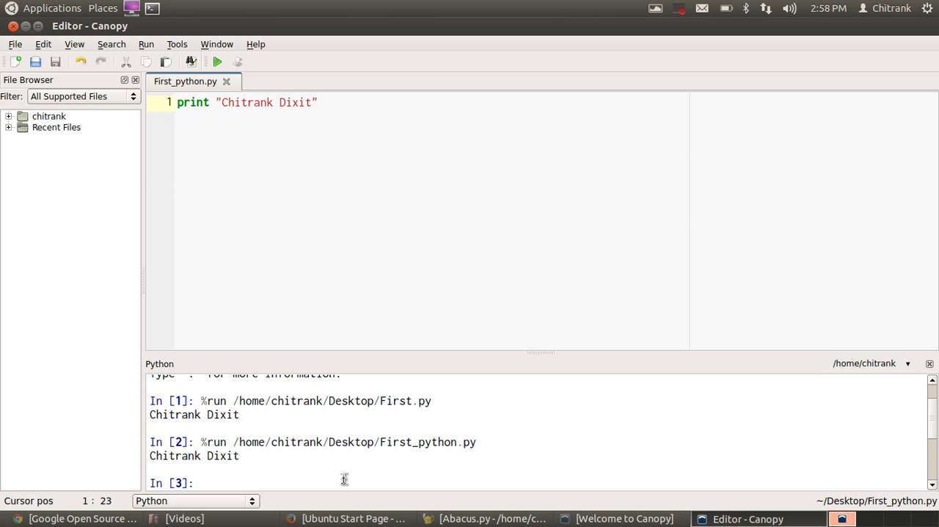
mouse_move(153, 9)
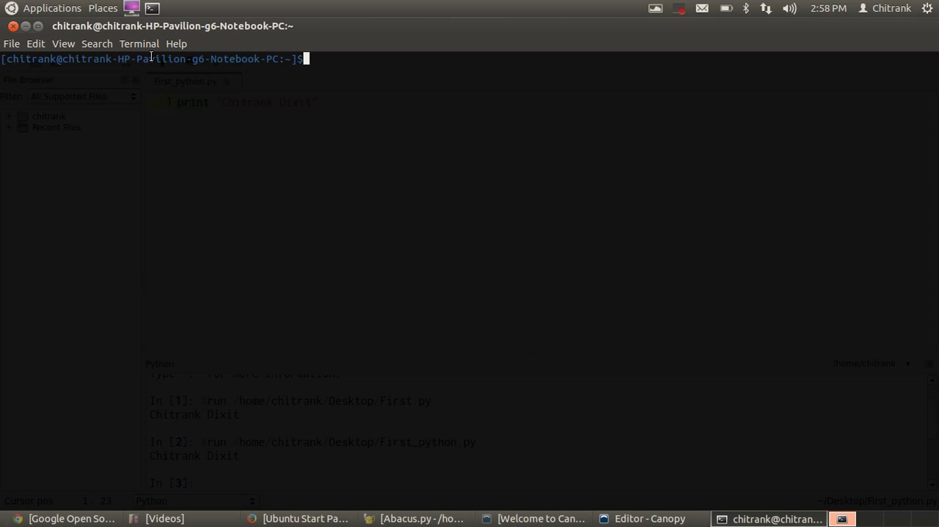
Zoom the terminal text in, move into Desktop/ and run python First_python.py
click(79, 42)
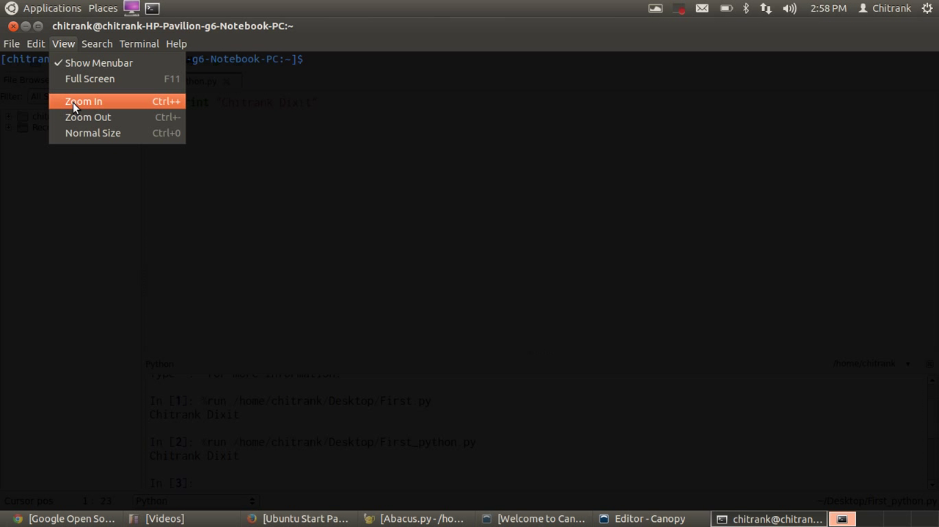
click(82, 101)
text(ls)
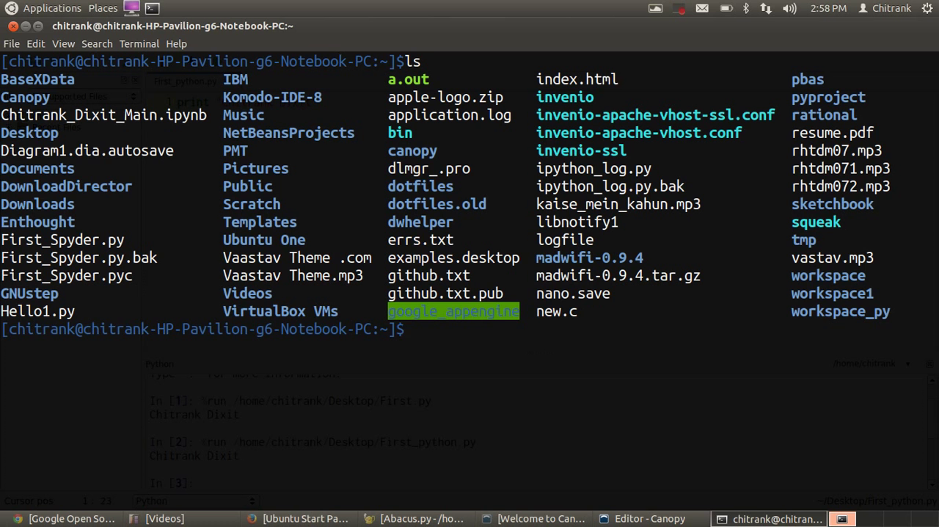
text(cd Desktop/)
text(ls)
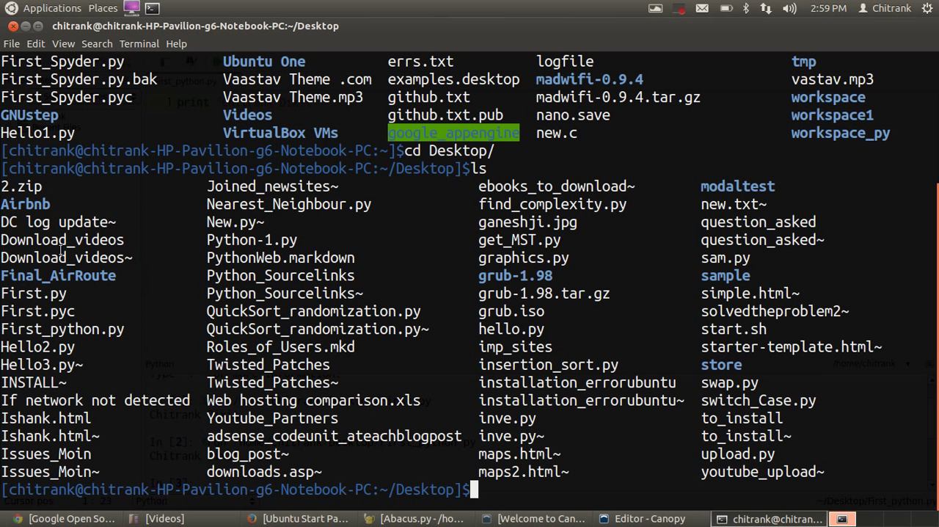
double_click(62, 329)
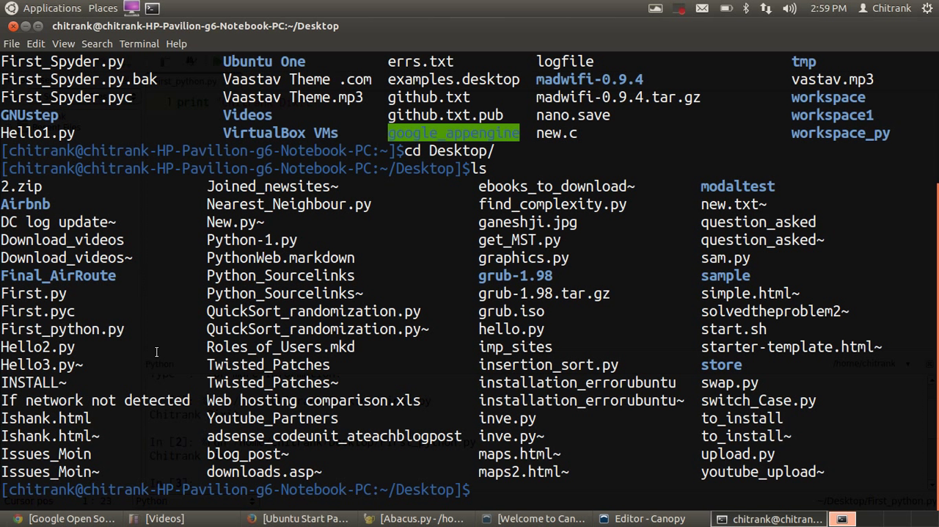
text(python First_python.py)
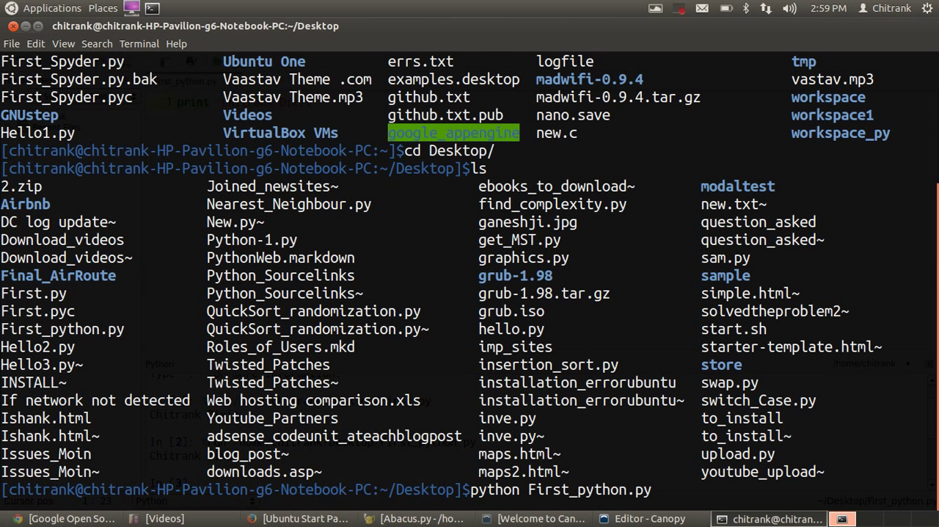
key(Return)
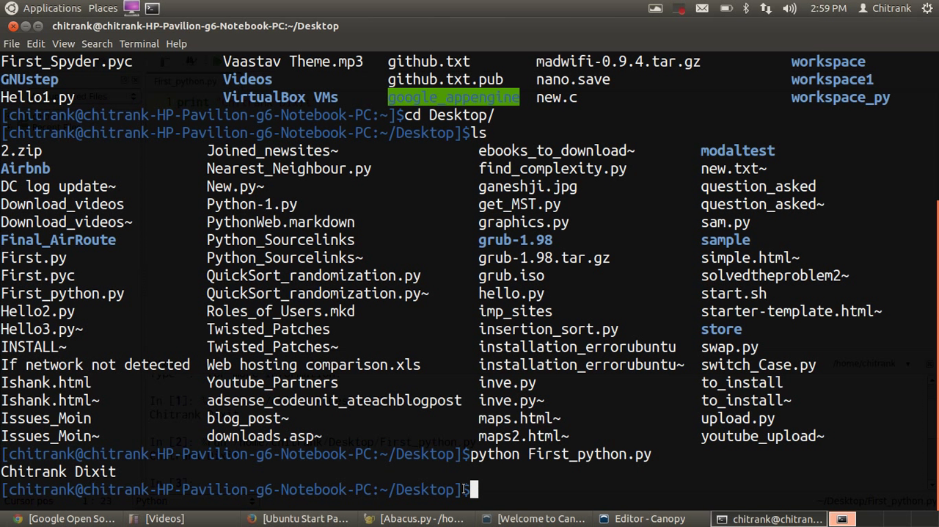
Run python -m py_compile "First_python.py" to produce First_python.pyc
text(python -)
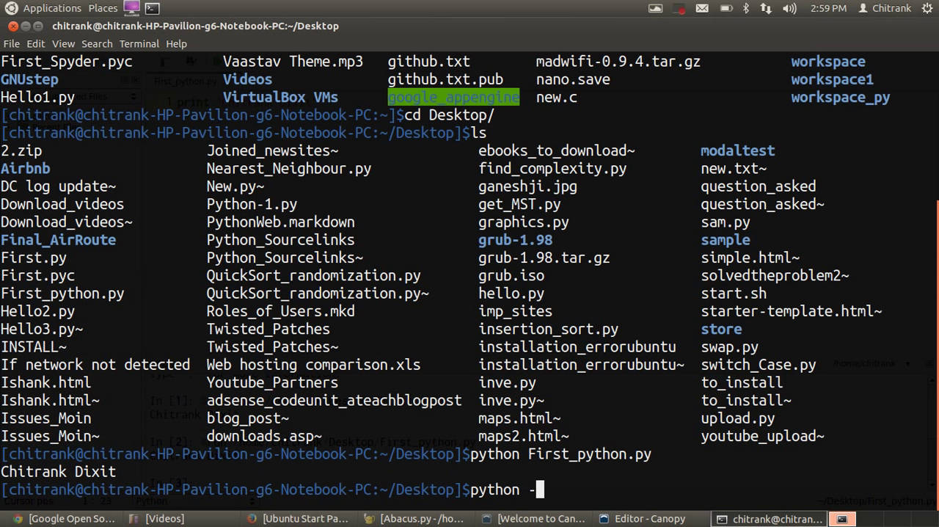
text(m)
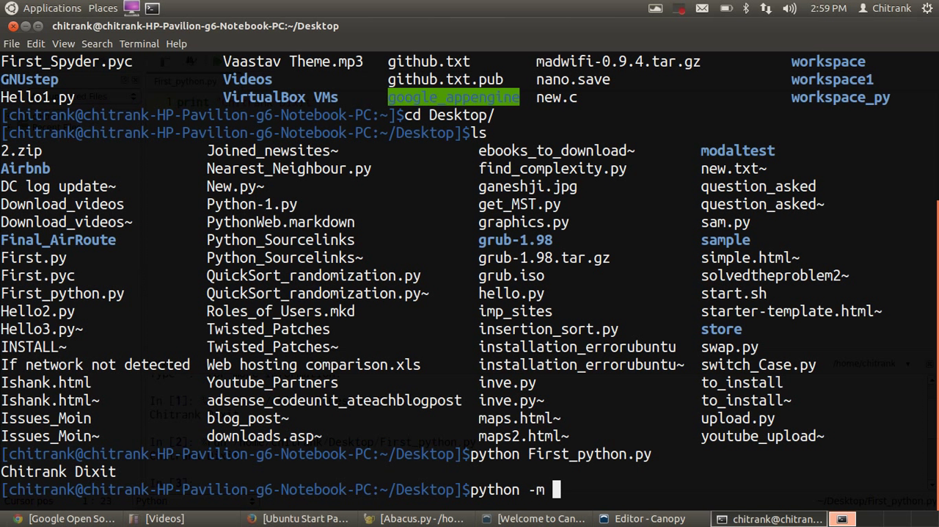
text(py_com)
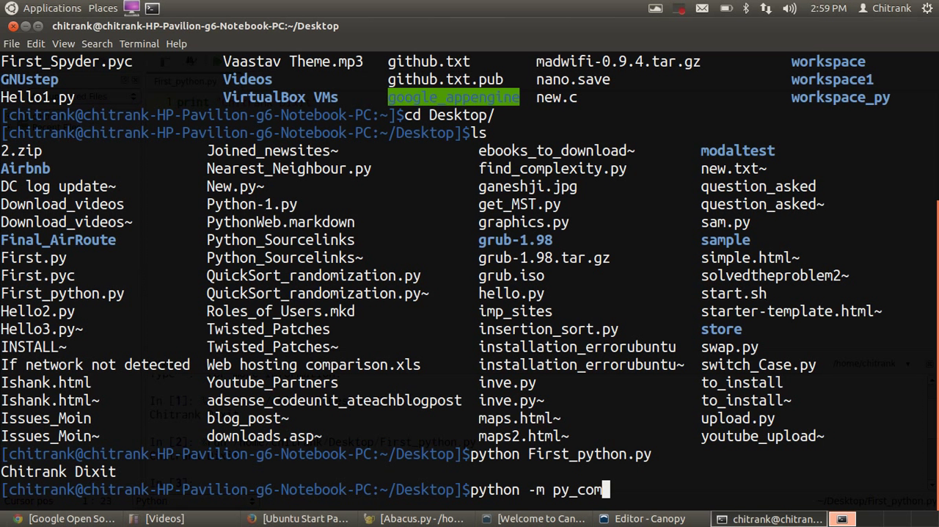
text(pile ")
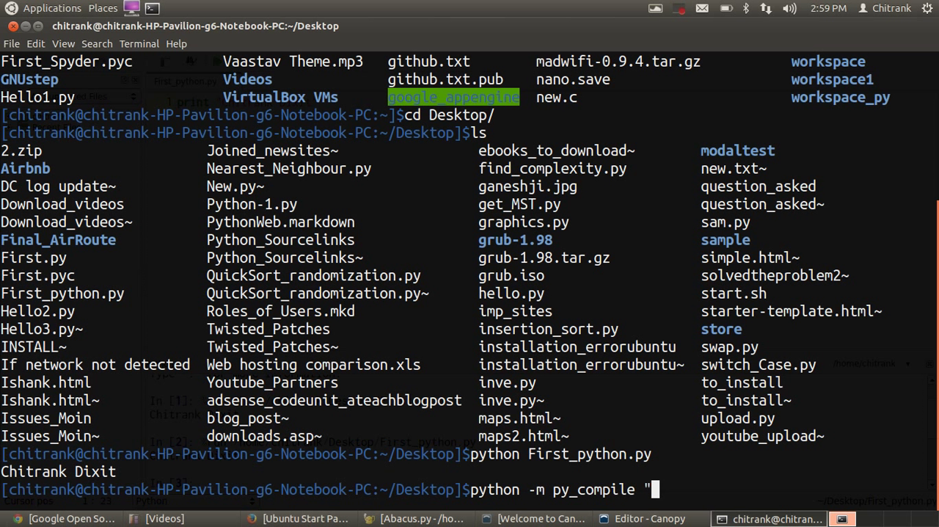
text(First_)
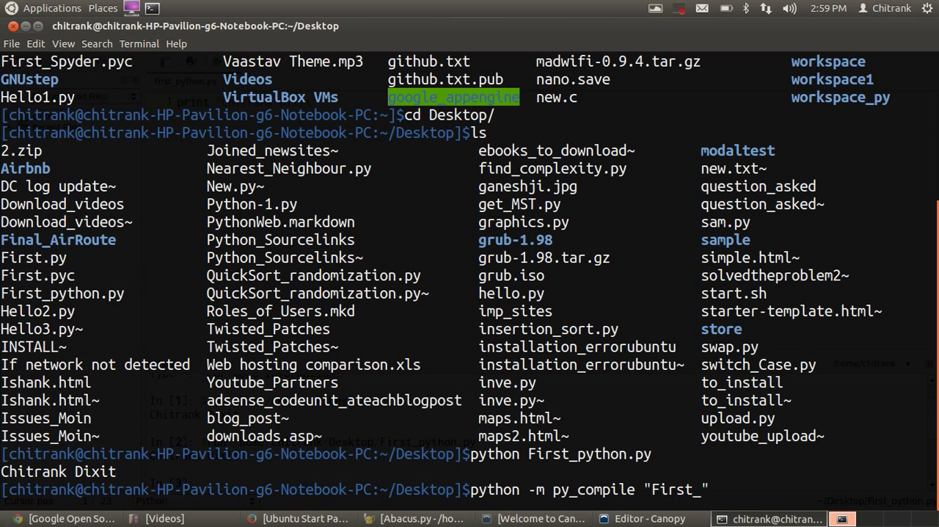
text(pyt)
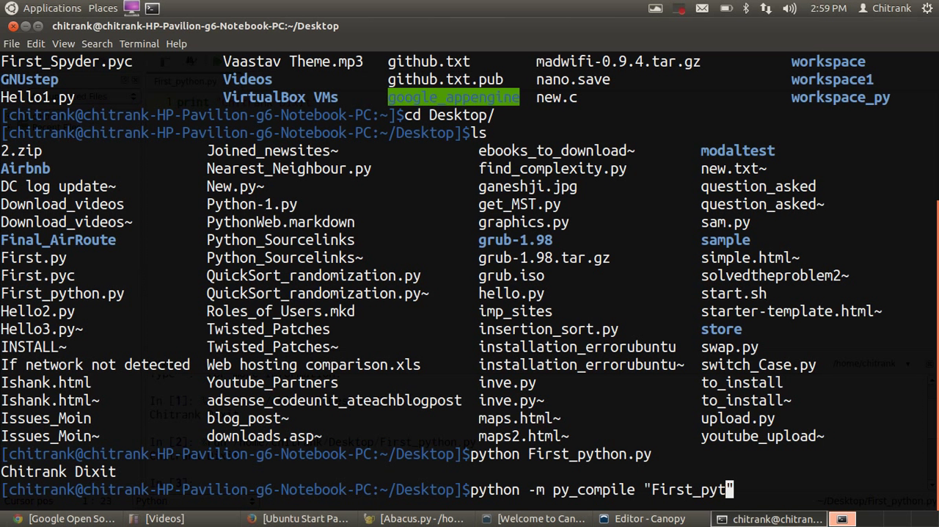
text(hon.py)
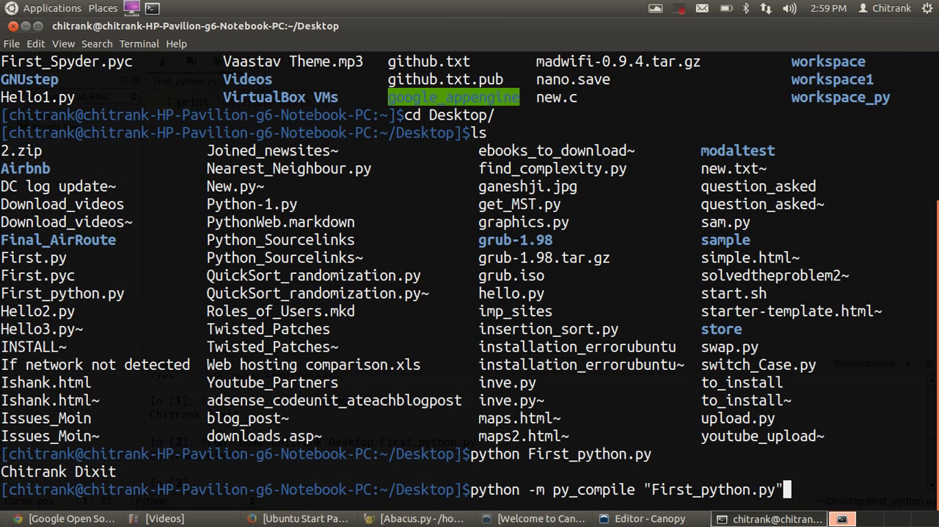
key(Return)
text(ls)
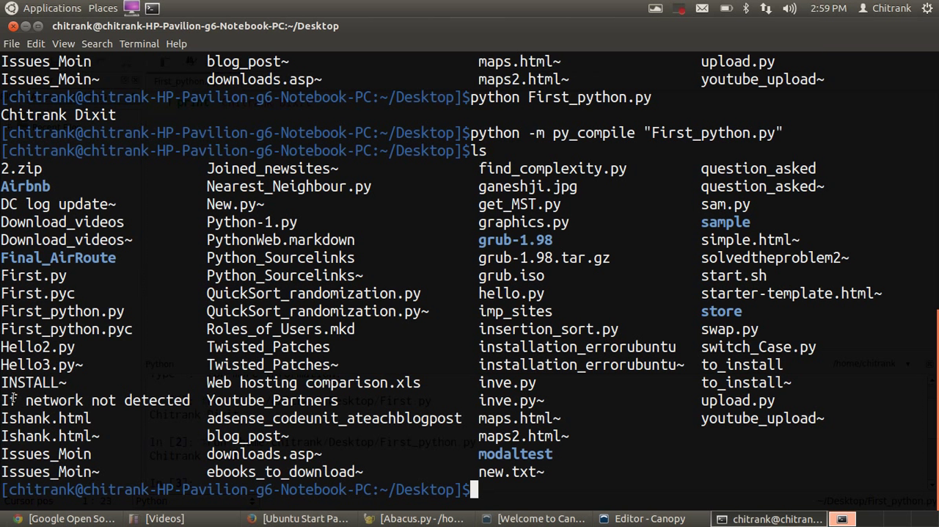
Recall the python First_python.py command in the Desktop terminal to check the listing
double_click(66, 329)
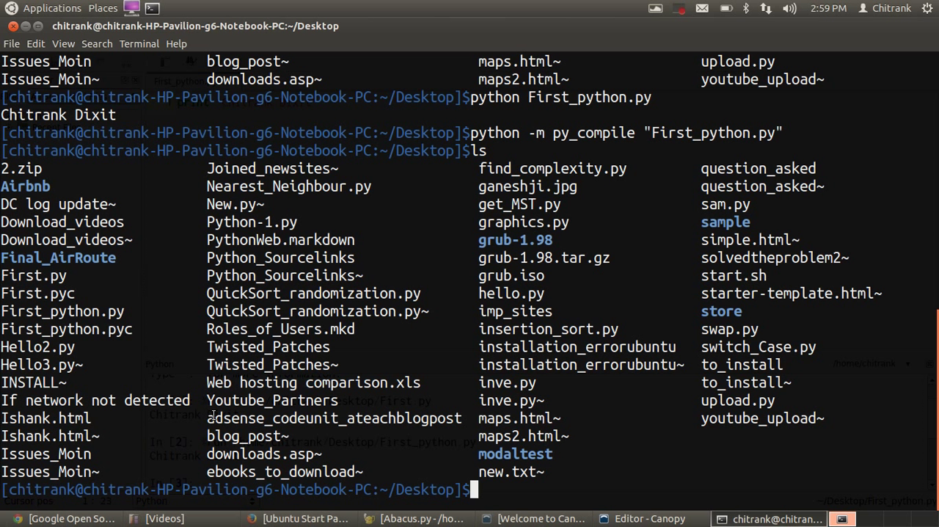
text(python Fir)
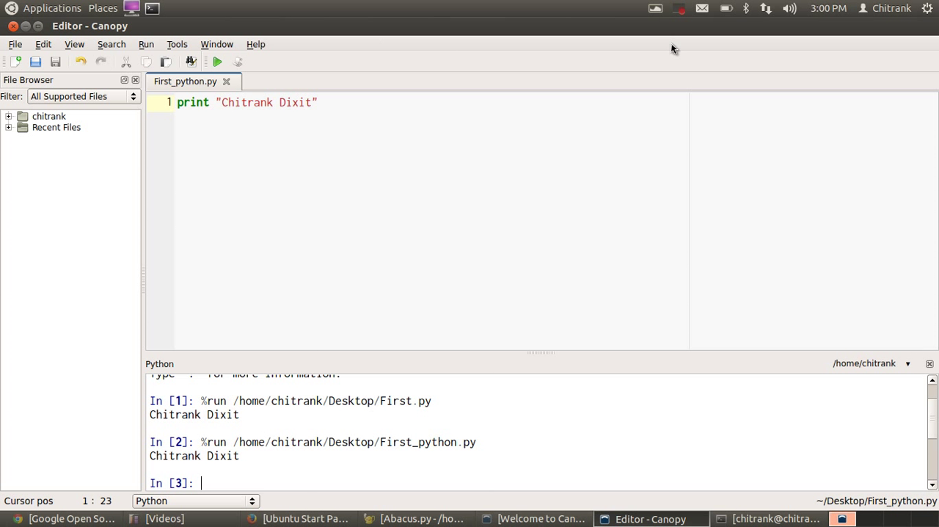
mouse_move(676, 11)
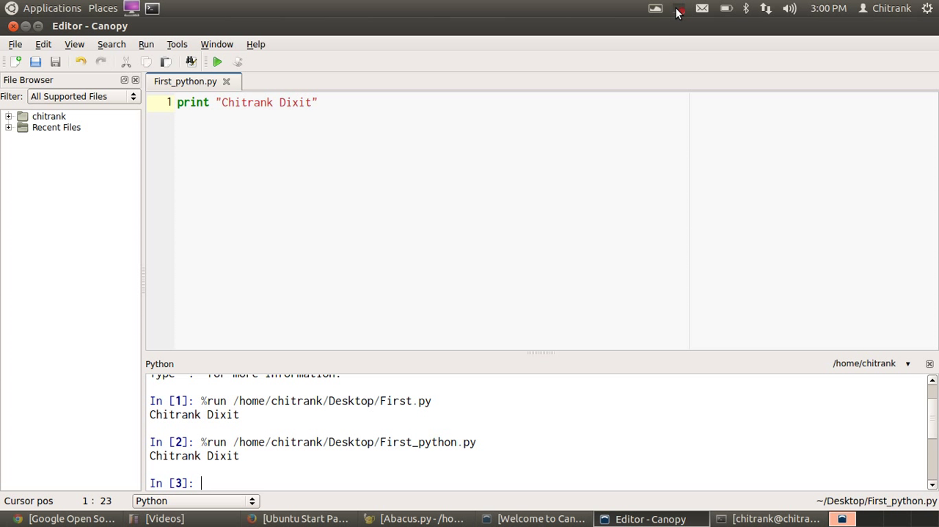
Switch back to the Canopy editor showing First_python.py and its run output
click(678, 8)
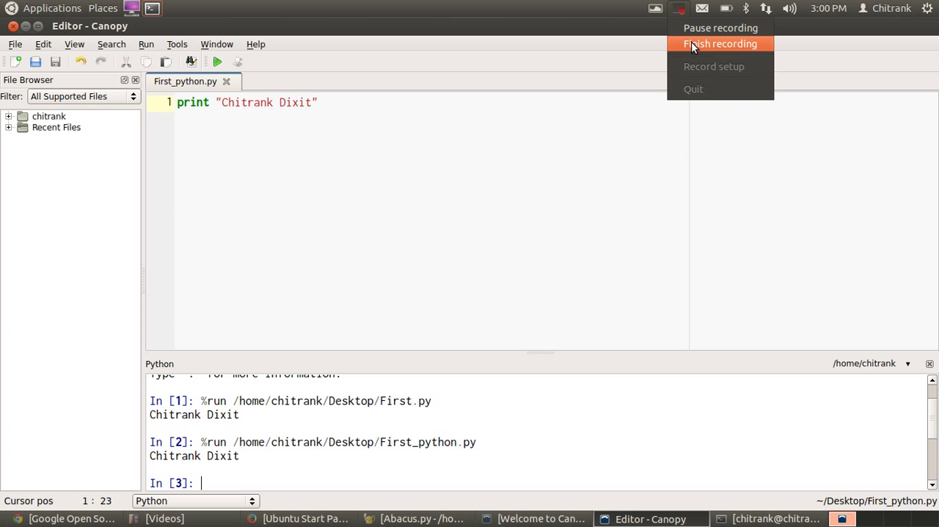